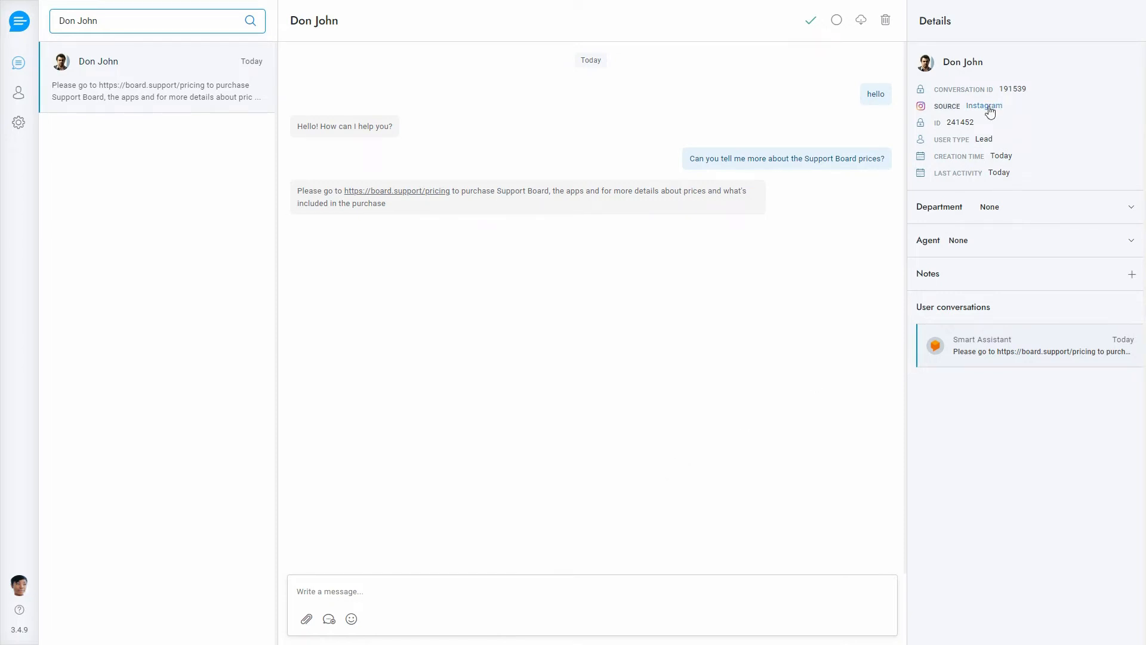
pyautogui.click(984, 105)
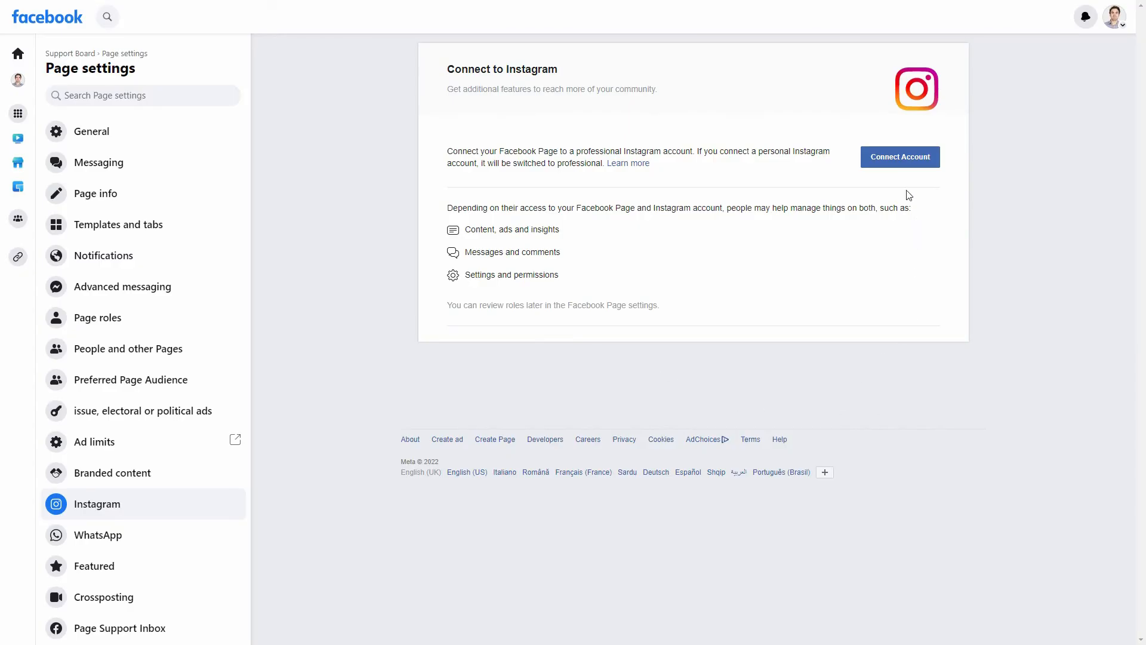
# - Connect the Support Board Page to the suggested Instagram professional account with inbox message access allowed
pyautogui.click(900, 156)
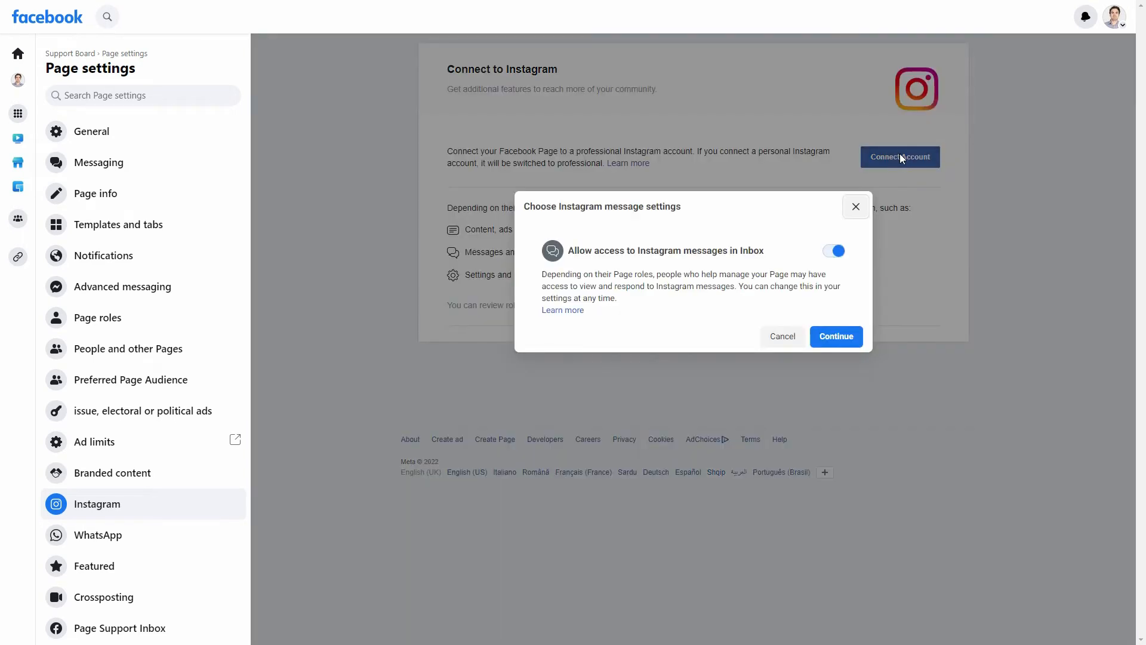
pyautogui.moveTo(854, 321)
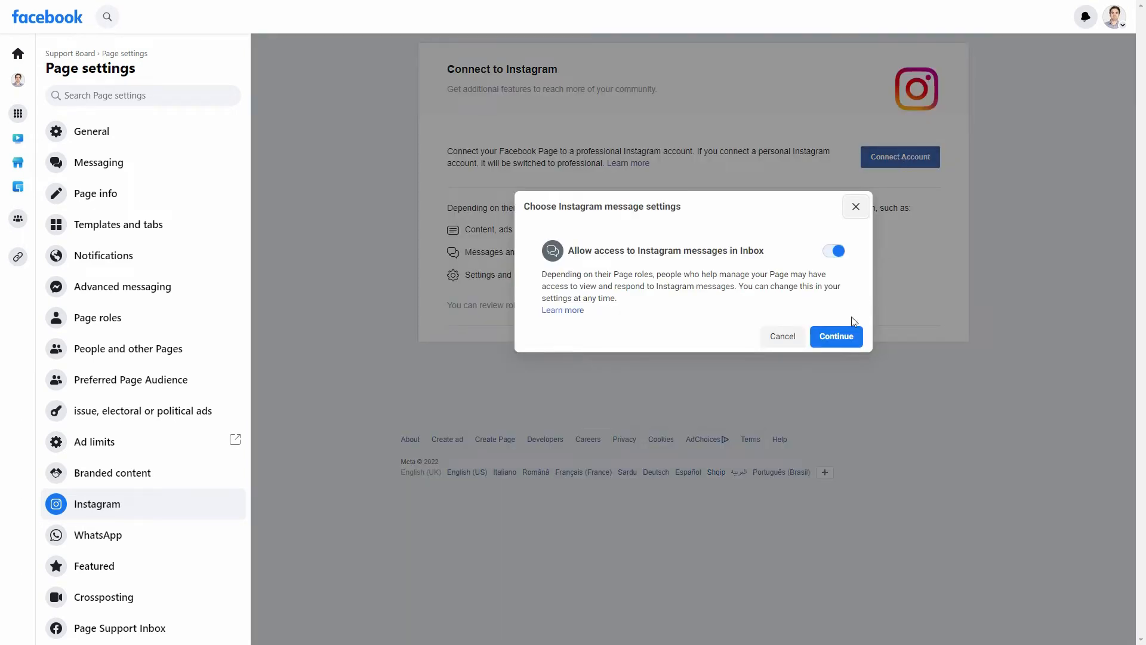
pyautogui.click(835, 337)
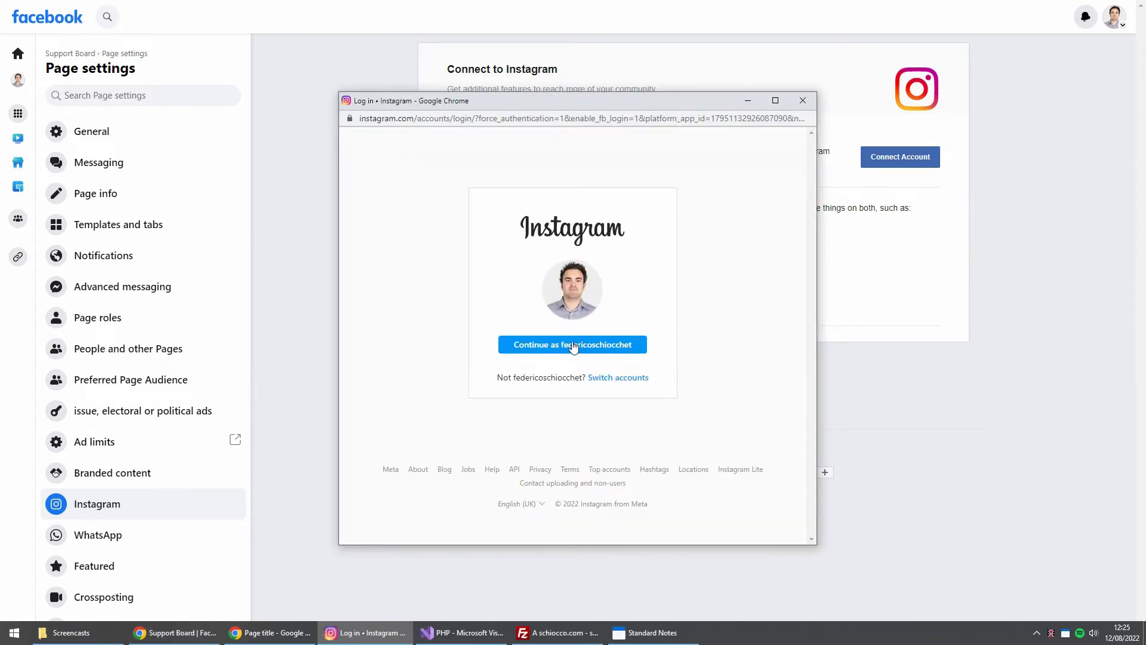
pyautogui.click(572, 344)
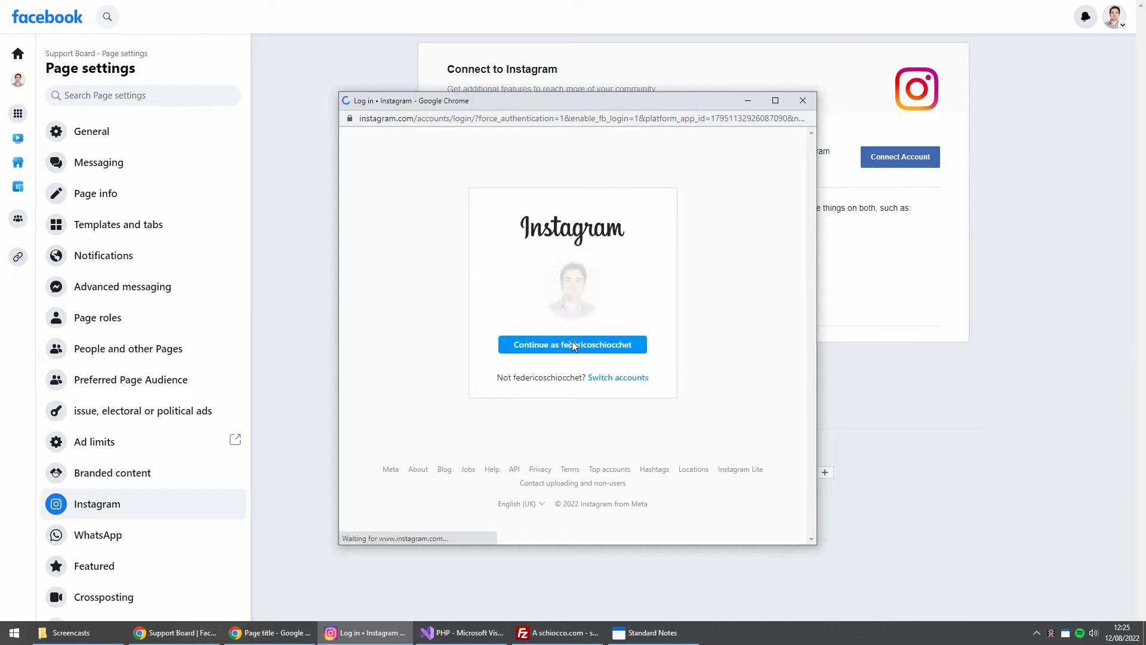
pyautogui.click(572, 344)
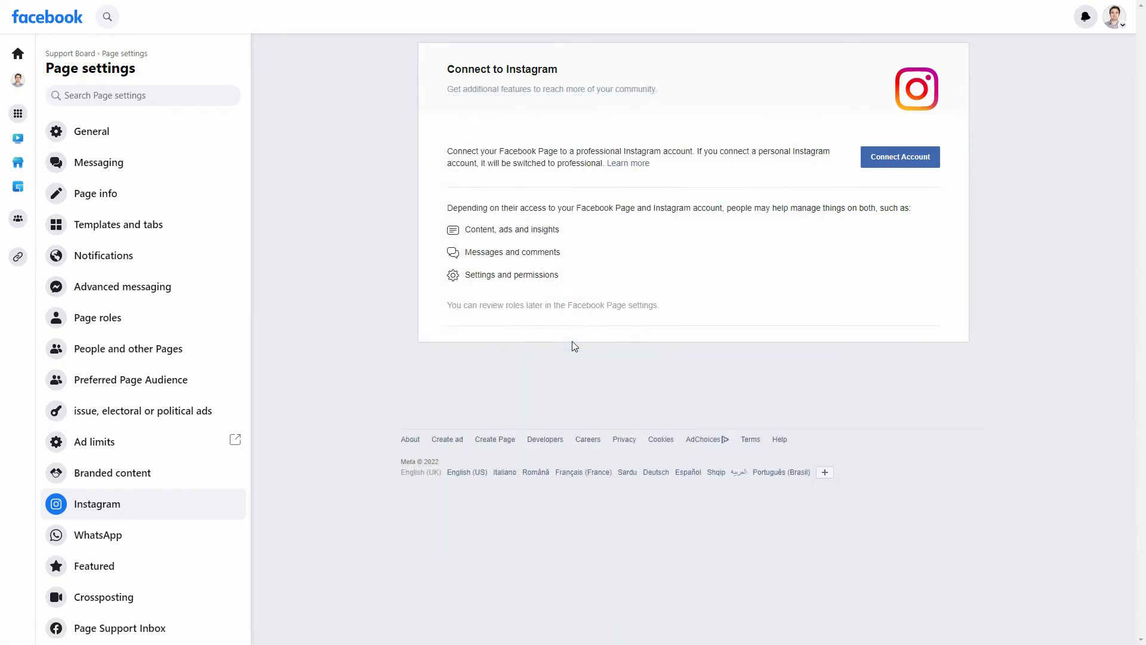
pyautogui.click(901, 157)
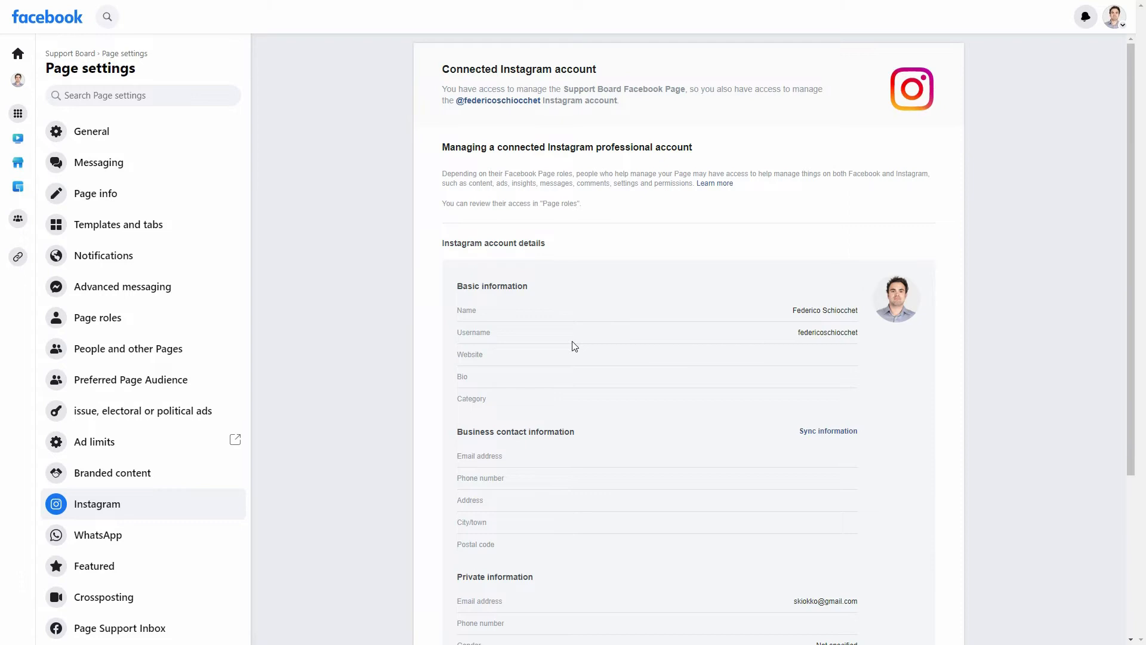
pyautogui.scroll(-3)
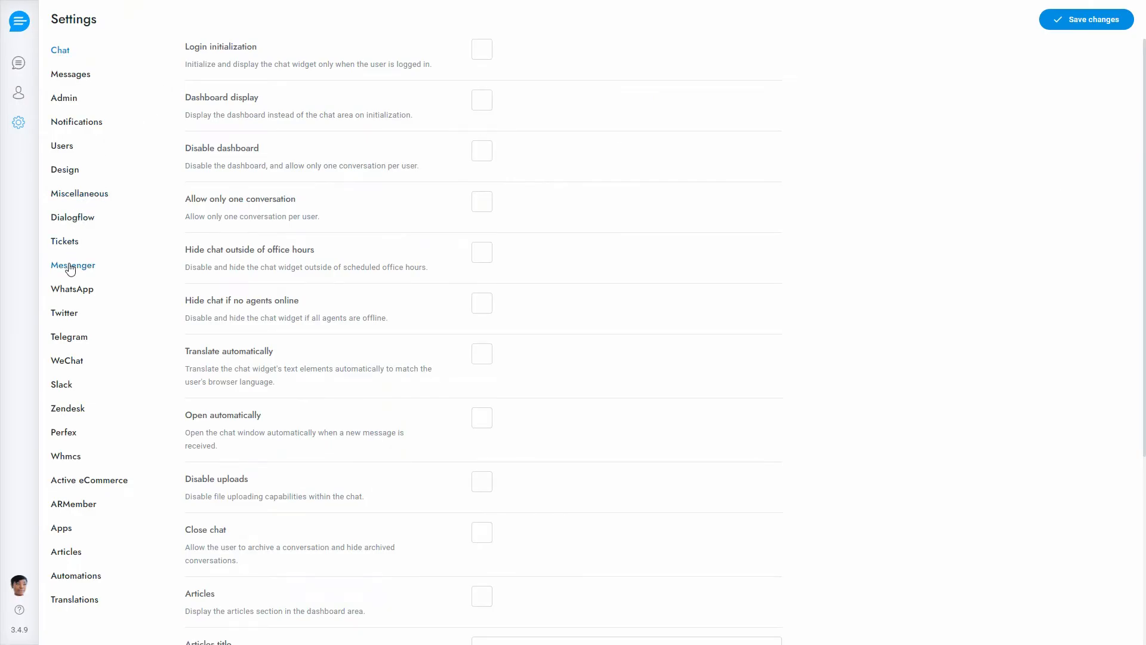
# - Start Messenger synchronization from the Messenger settings, reaching the Envato purchase code page
pyautogui.click(73, 265)
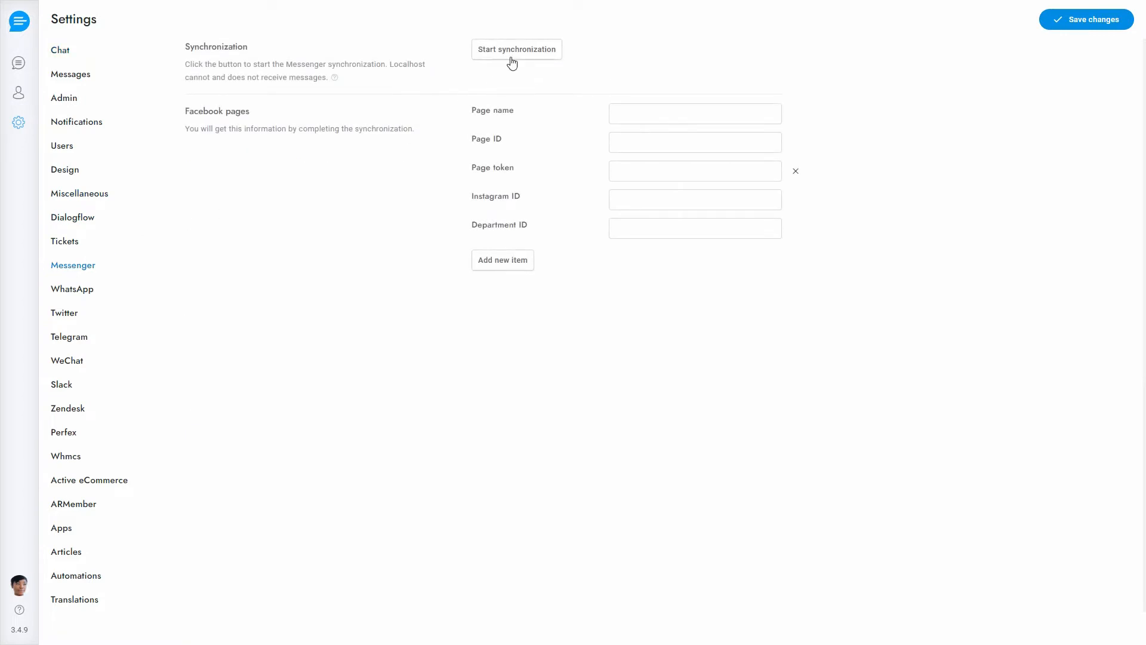
pyautogui.click(516, 49)
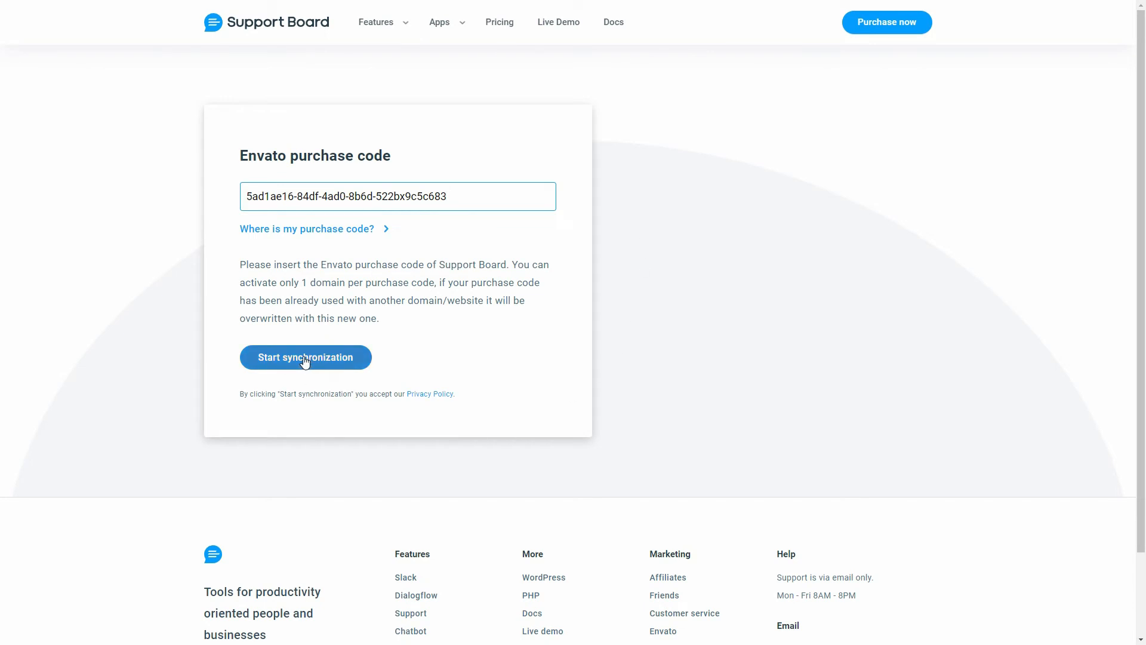
# - Submit the purchase code and authorise the app for the Instagram business account and Support Board Page with all permissions
pyautogui.click(304, 357)
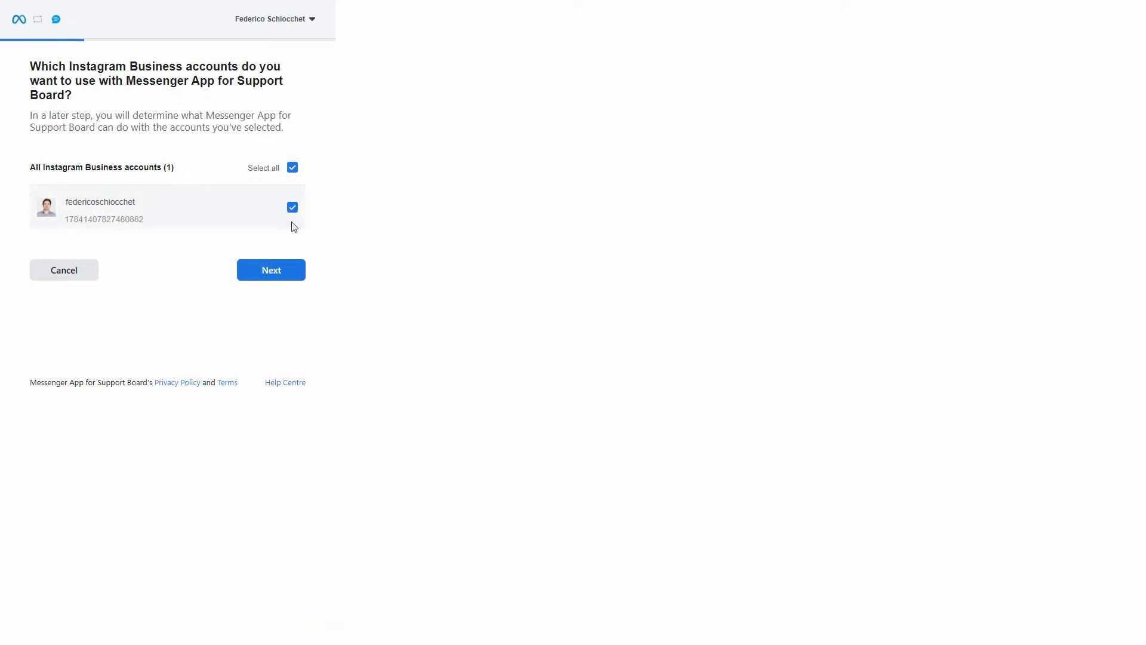
pyautogui.click(271, 270)
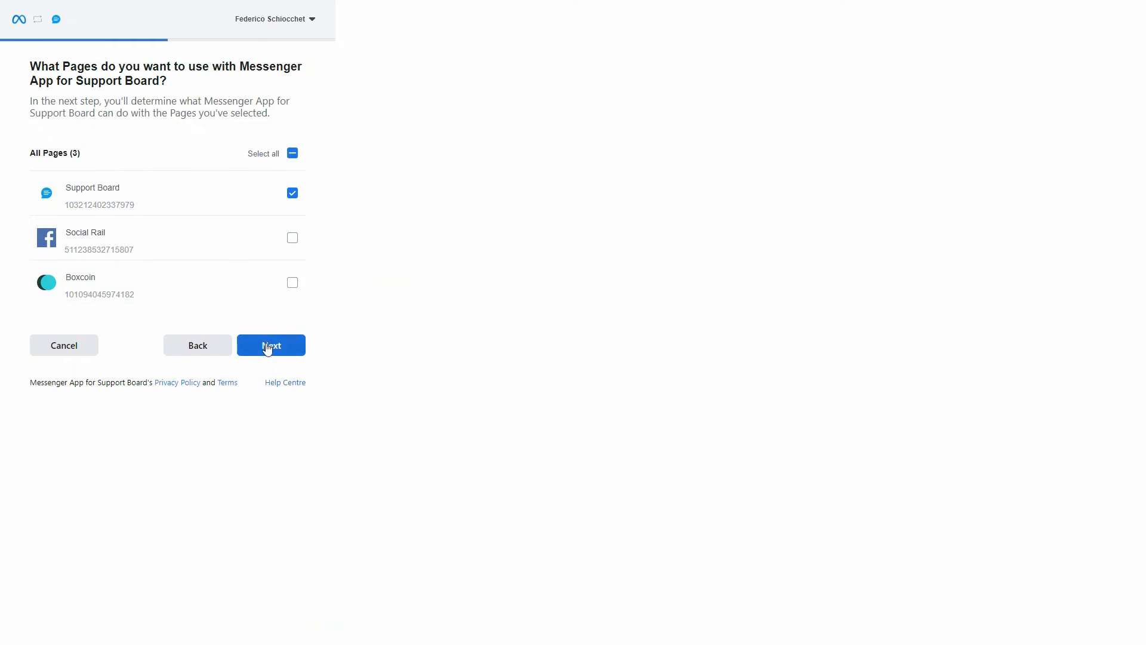
pyautogui.click(271, 345)
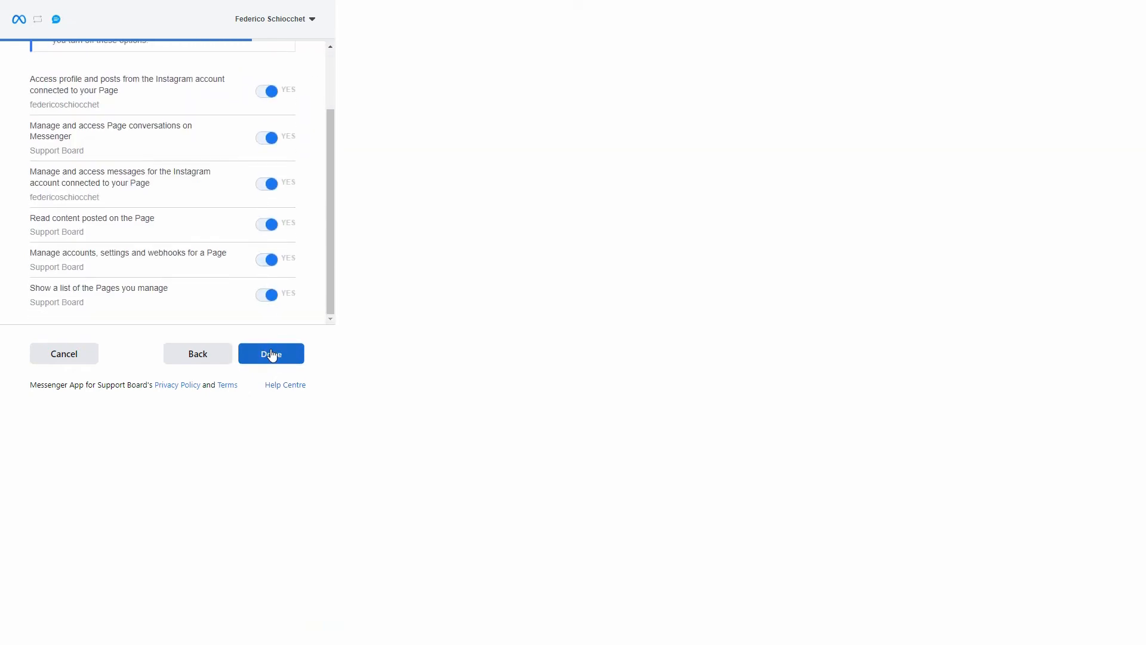
pyautogui.click(271, 353)
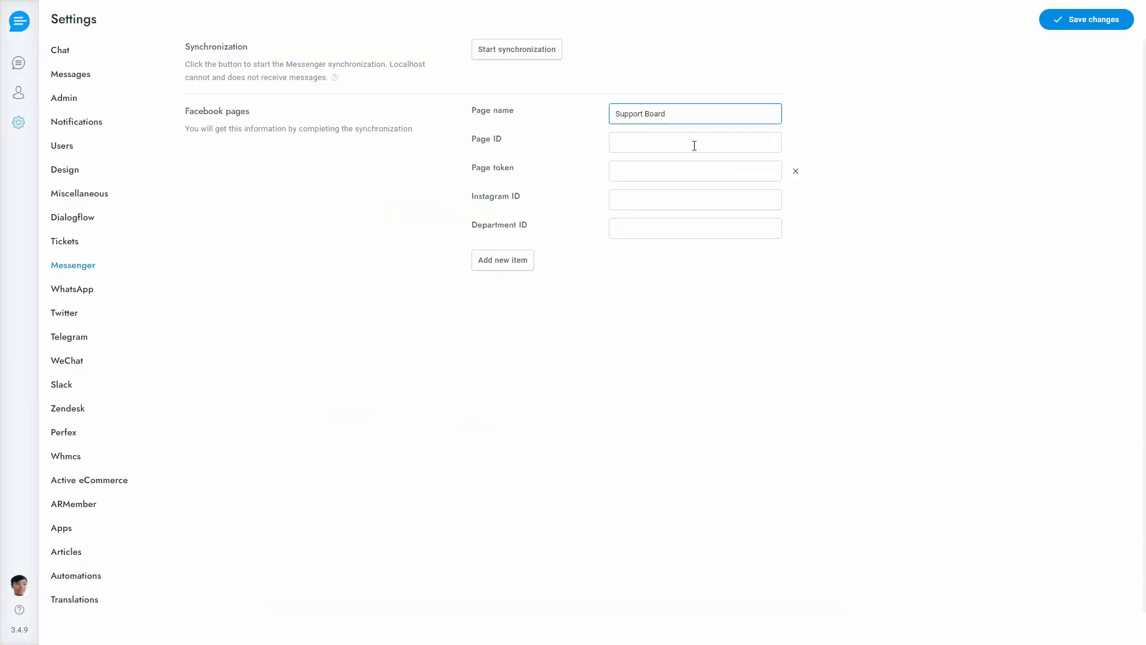
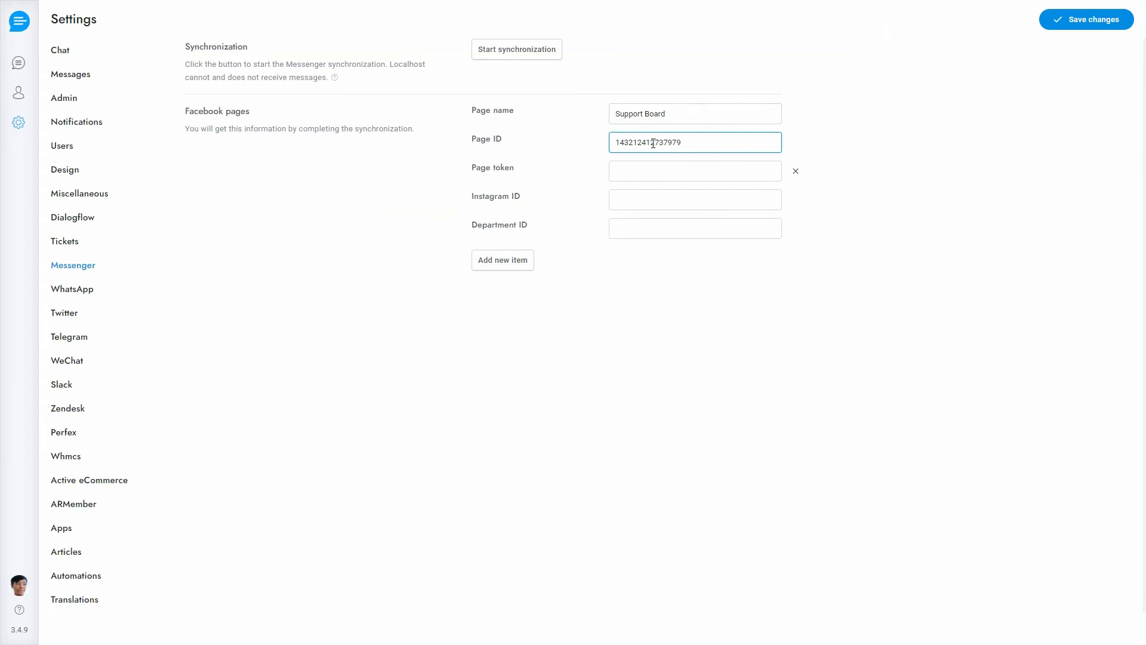
pyautogui.click(694, 170)
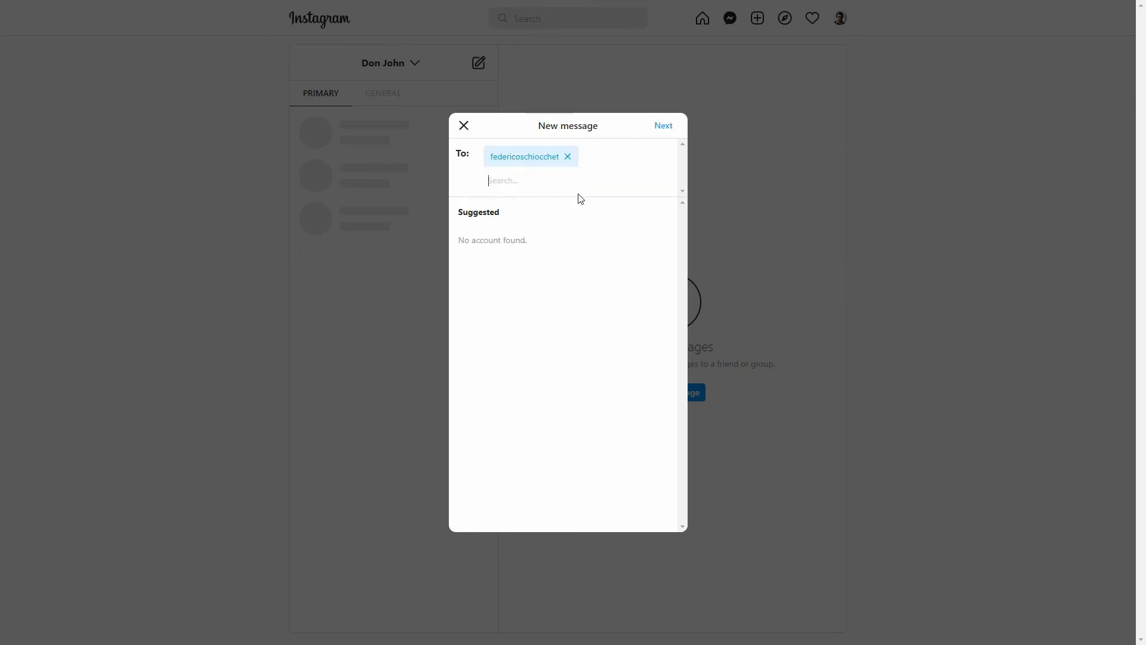
pyautogui.moveTo(663, 125)
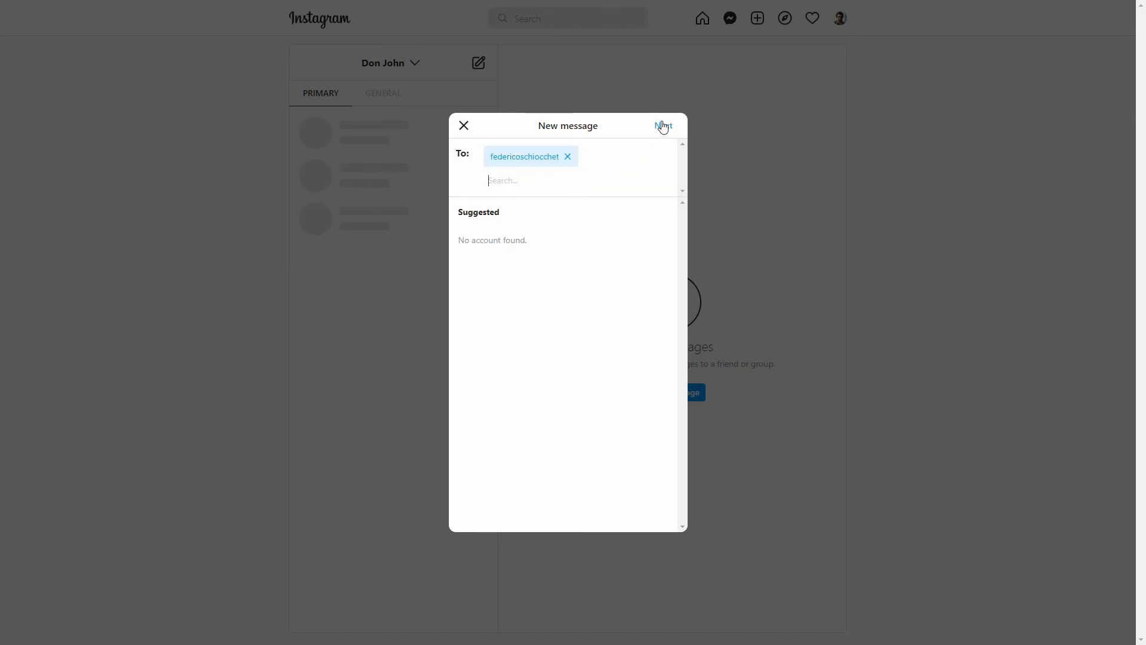
pyautogui.click(661, 126)
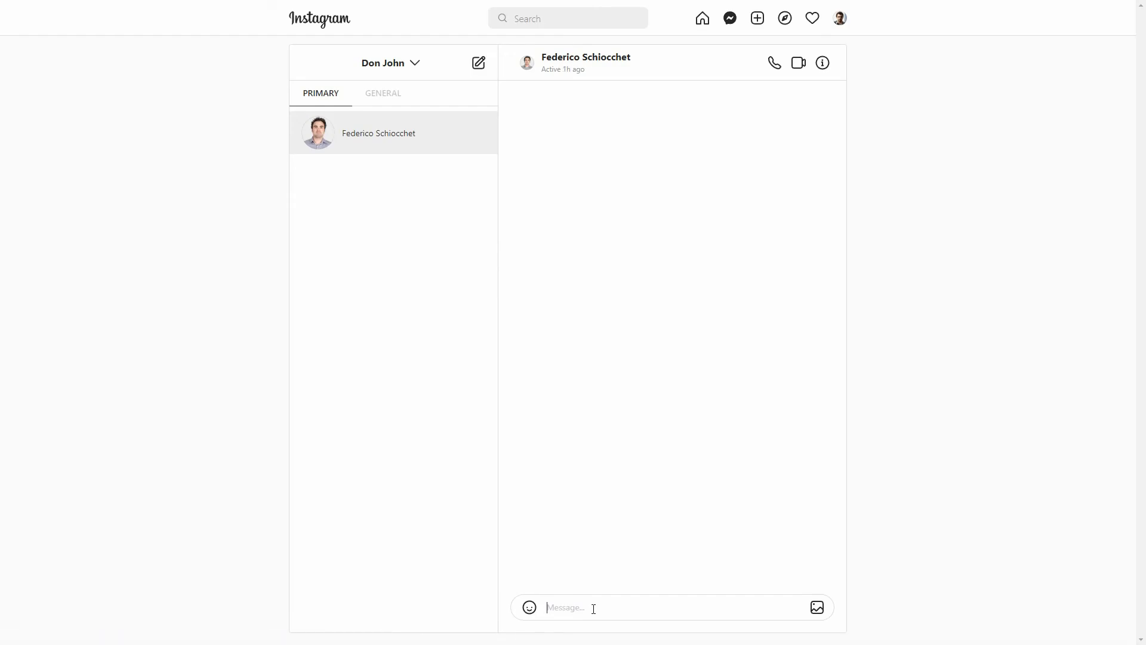